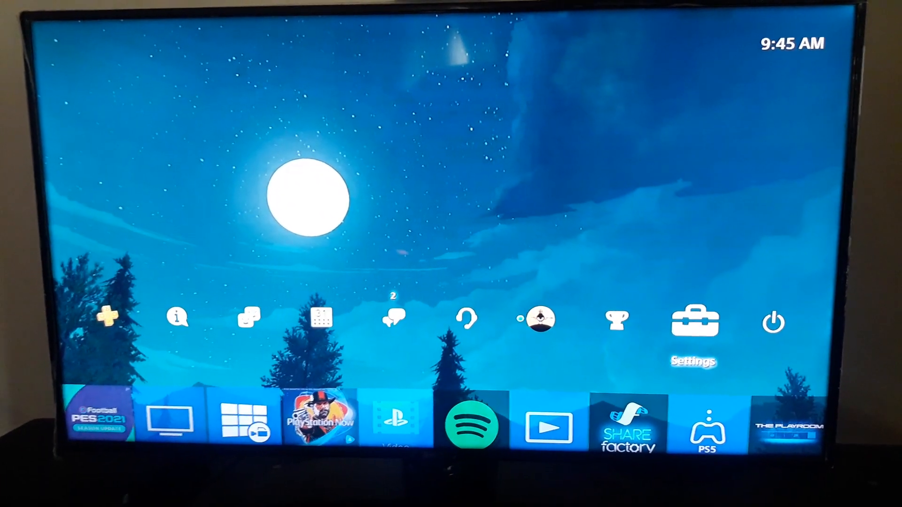
- Restore the licenses via Settings > Account Management and acknowledge the confirmation
left_click(693, 321)
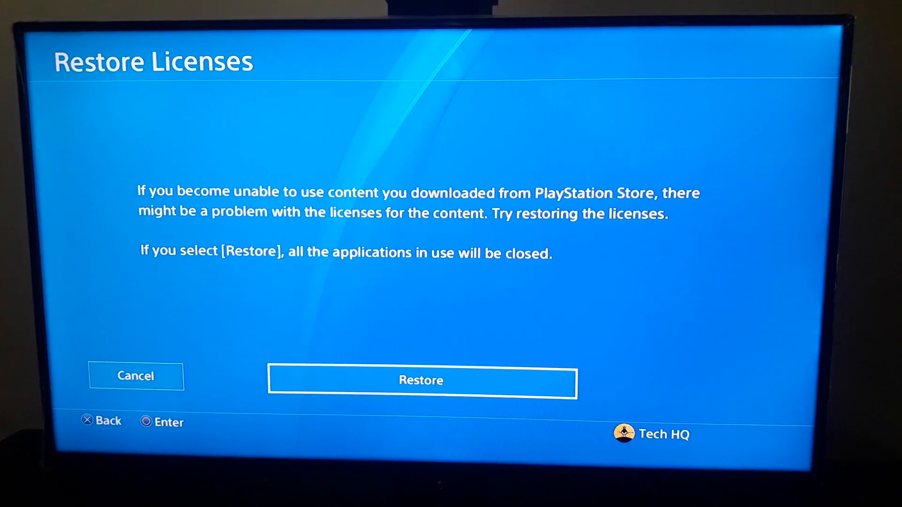
left_click(421, 380)
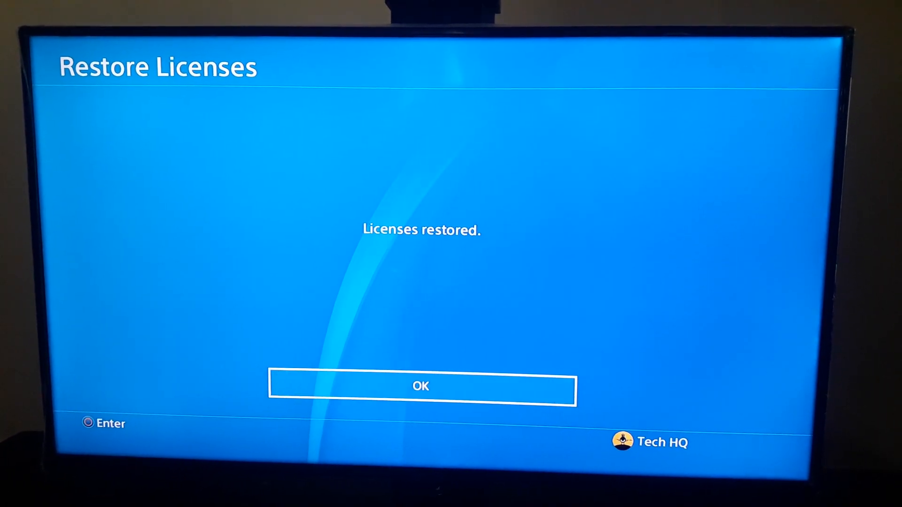
left_click(420, 386)
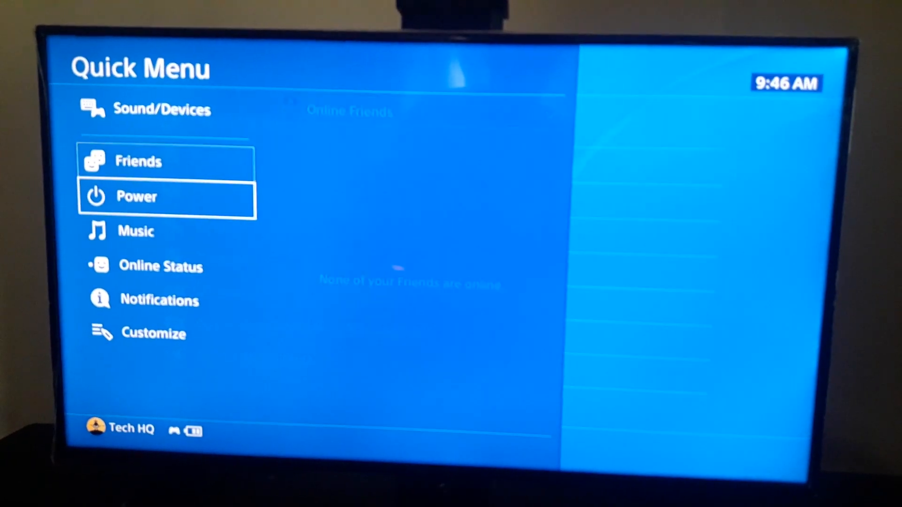
- Highlight the Power options in the Quick Menu
left_click(167, 197)
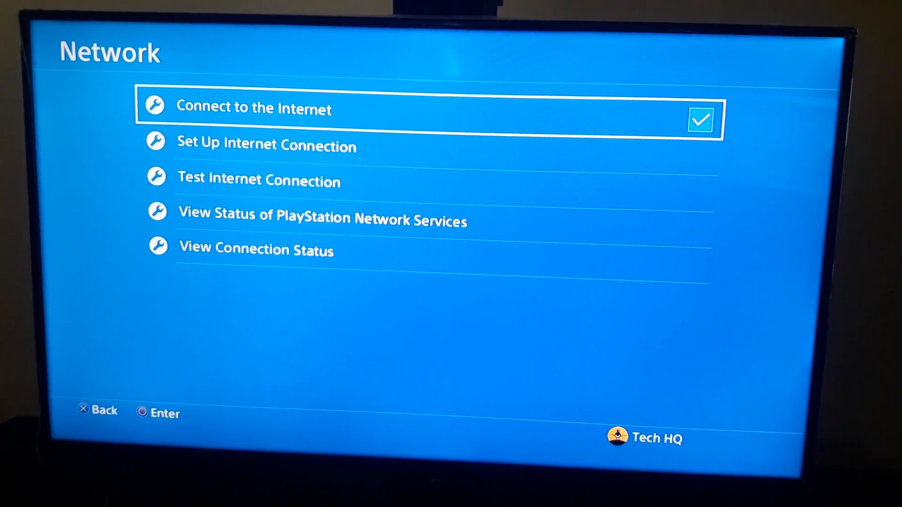
- Move down the Settings list toward Network to begin internet connection setup
scroll("down", 3)
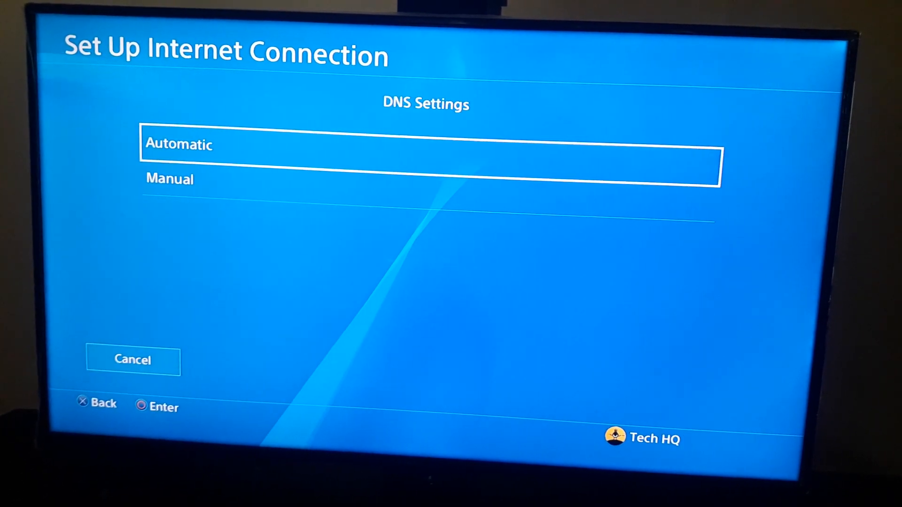
- Choose manual DNS and enter 8.8.8.8 as the primary DNS address
left_click(169, 179)
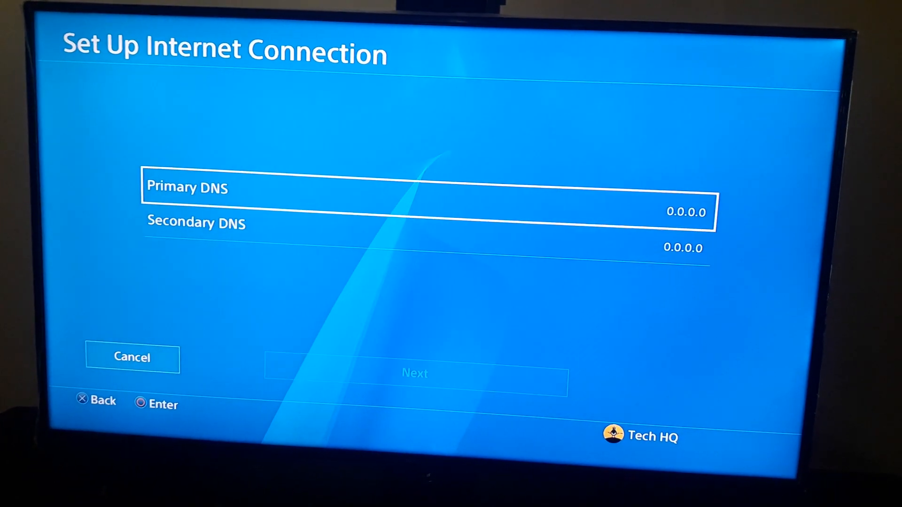
left_click(422, 188)
type("8")
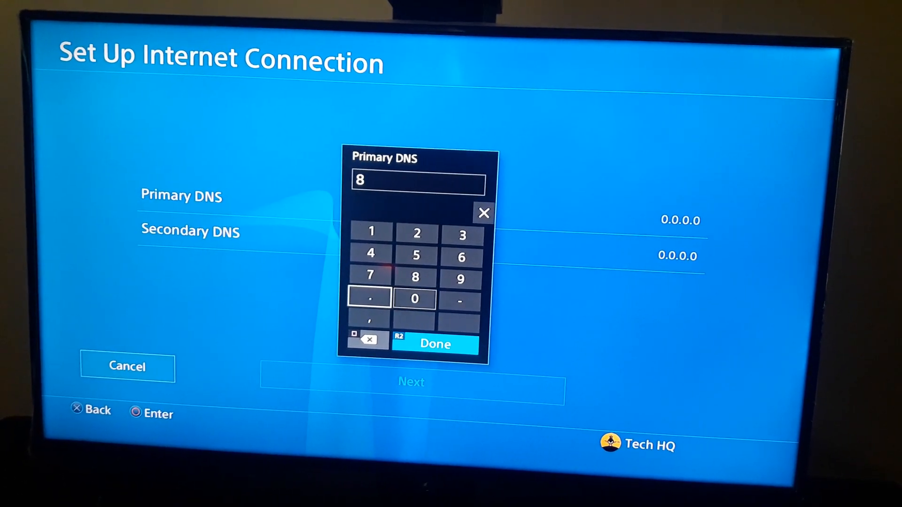
left_click(416, 277)
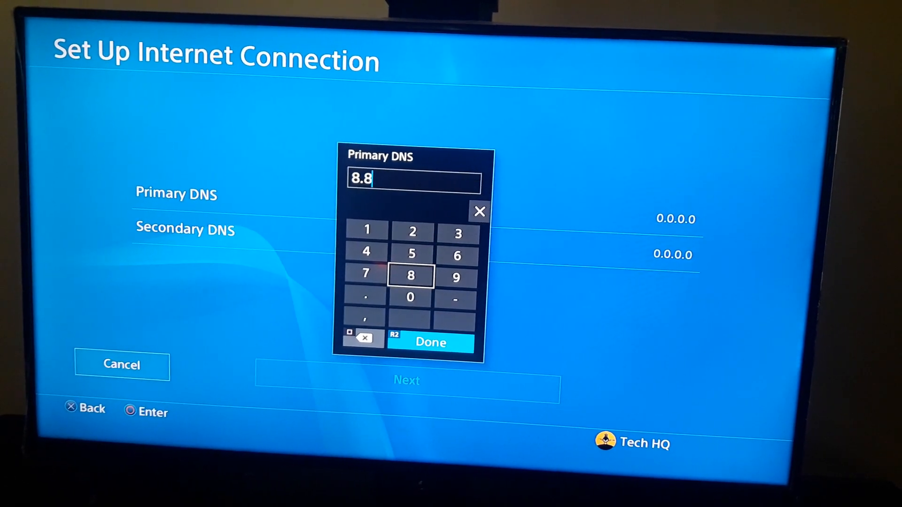
left_click(366, 297)
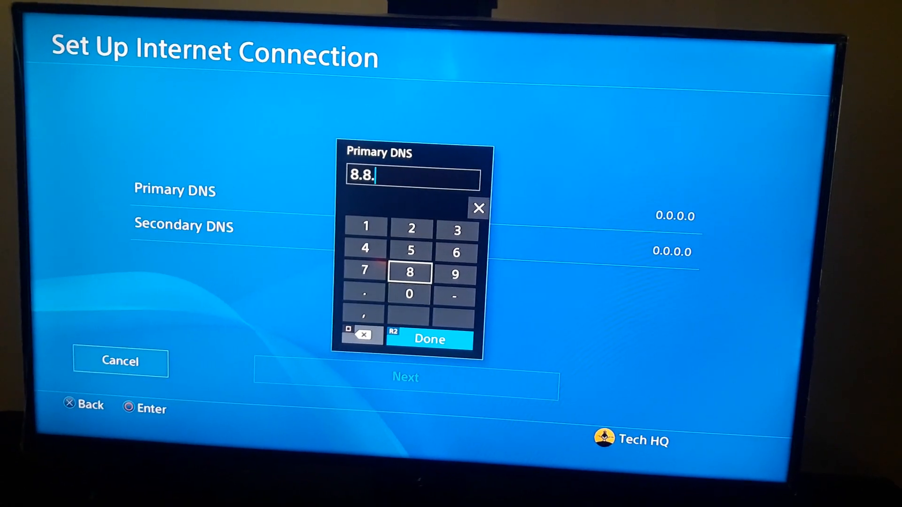
left_click(410, 273)
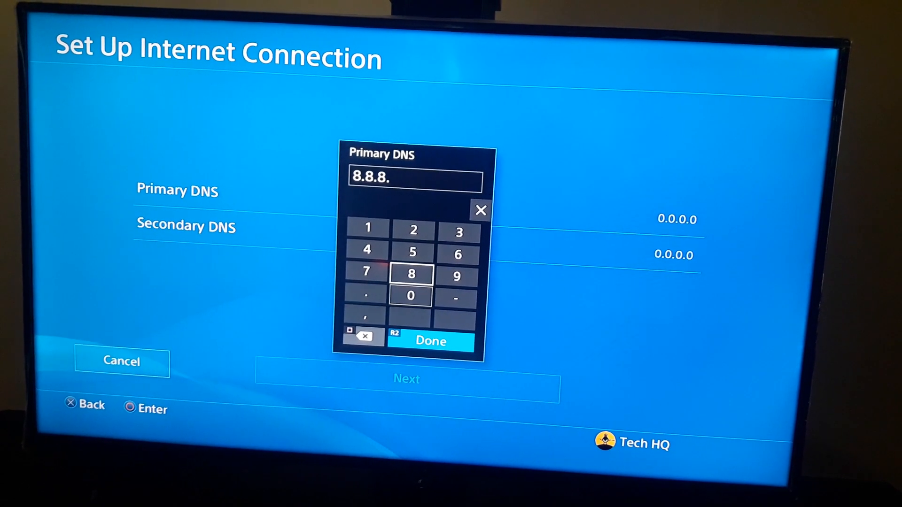
left_click(411, 274)
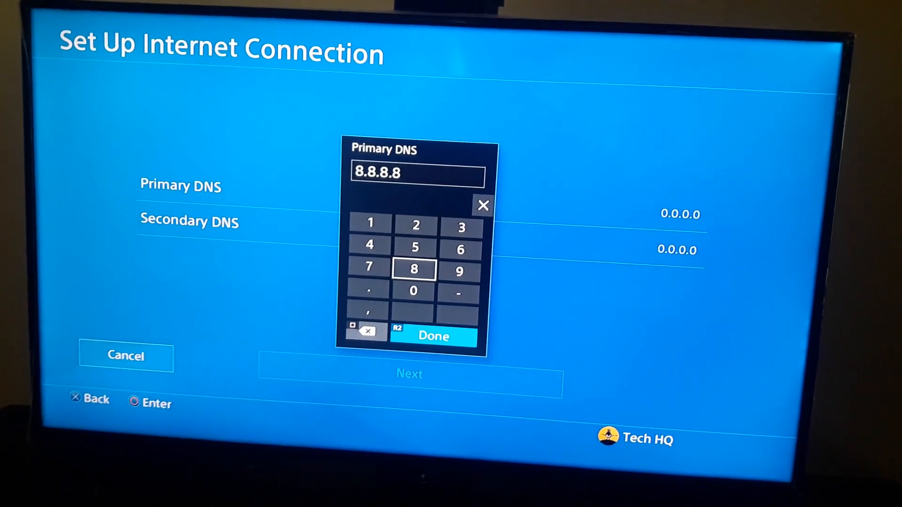
left_click(432, 337)
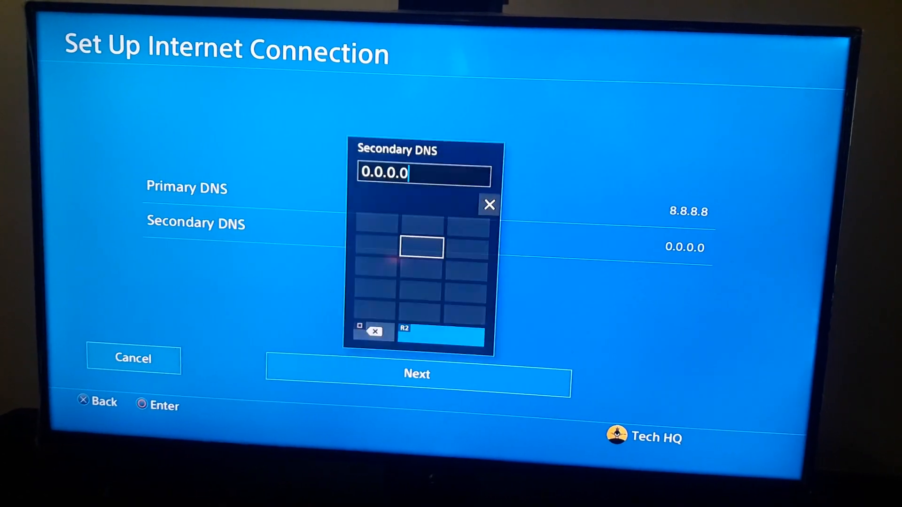
- Enter 8.4.4.8 as the secondary DNS and continue the connection setup
left_click(415, 270)
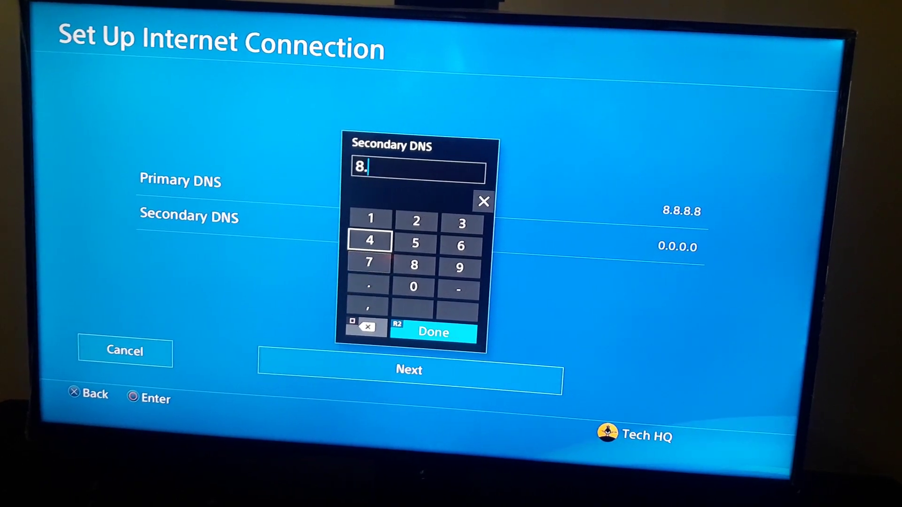
left_click(368, 242)
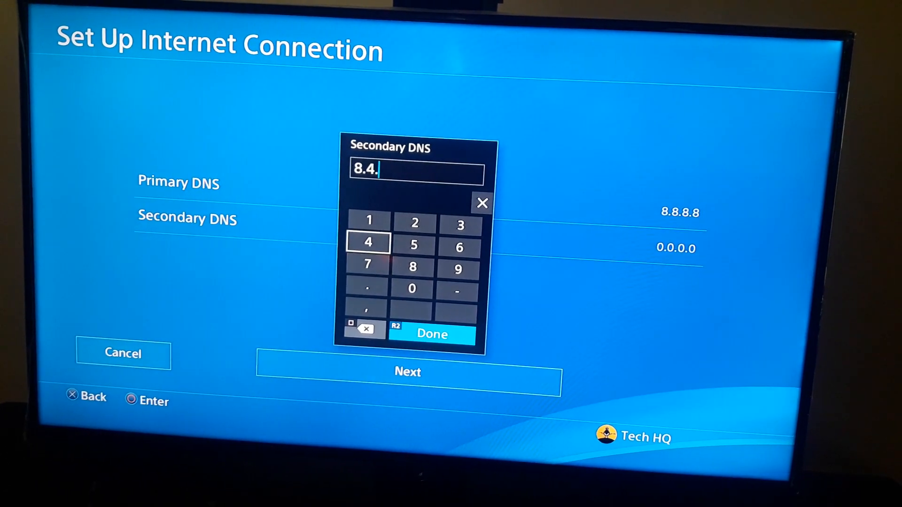
left_click(369, 242)
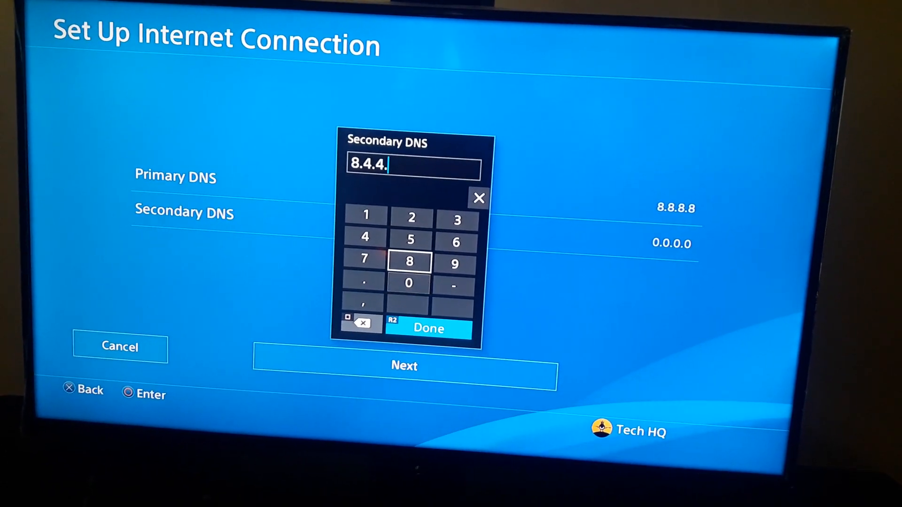
left_click(429, 329)
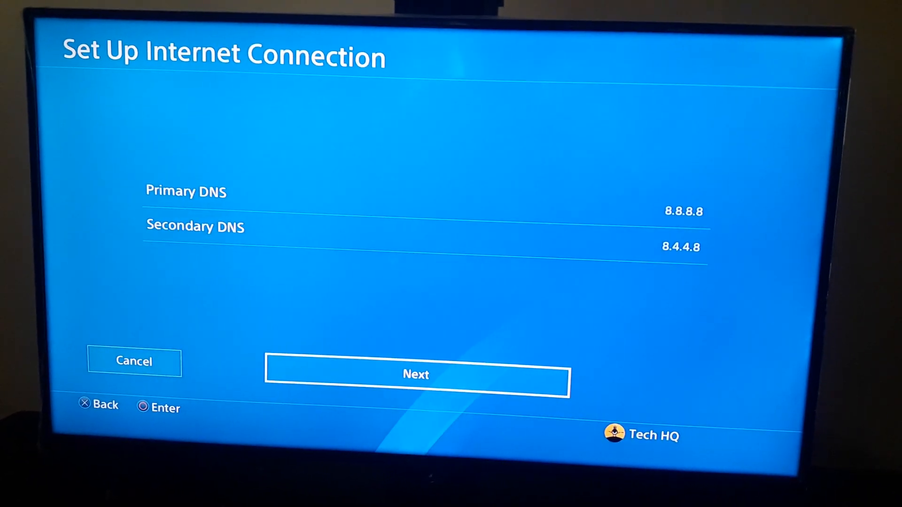
left_click(416, 375)
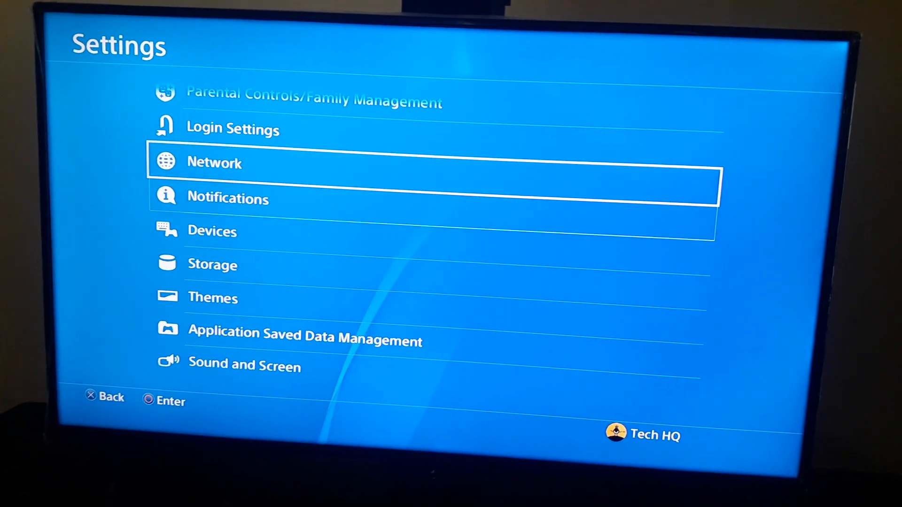
- In Application Saved Data Management, move to Saved Data on USB Storage Device
scroll("down", 3)
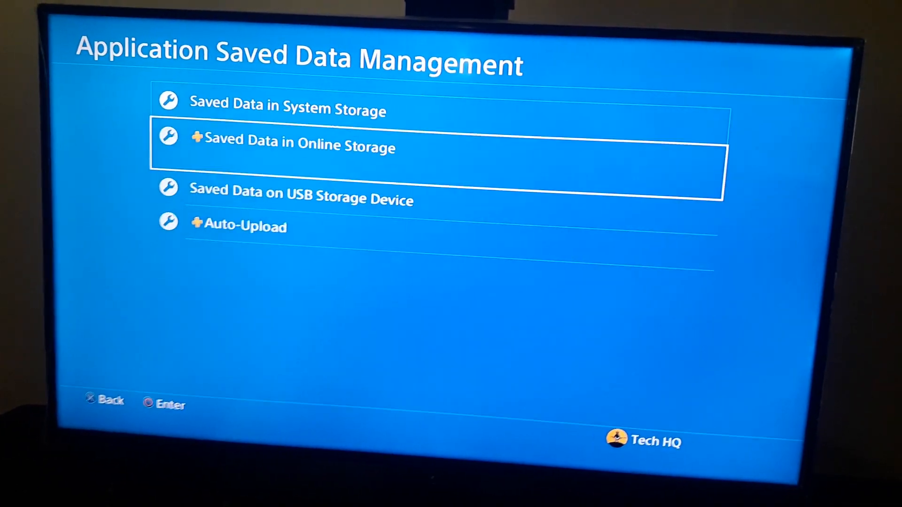
key("down")
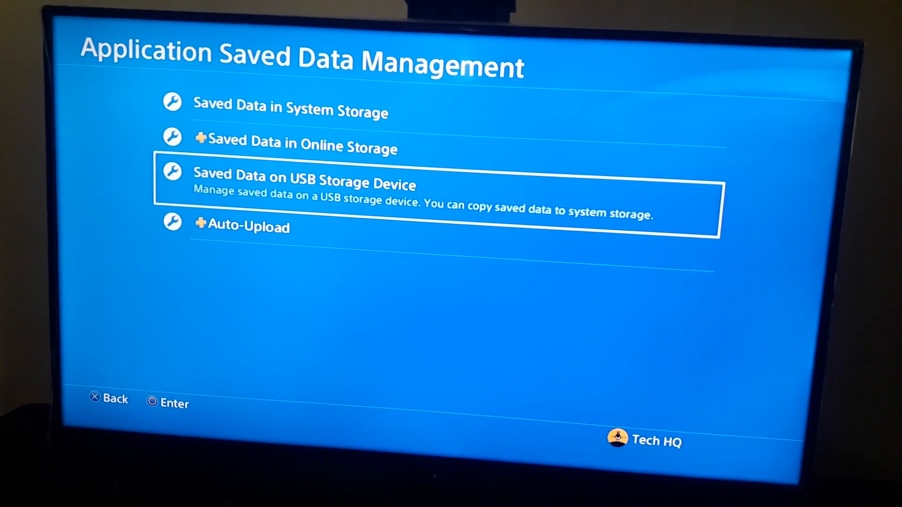